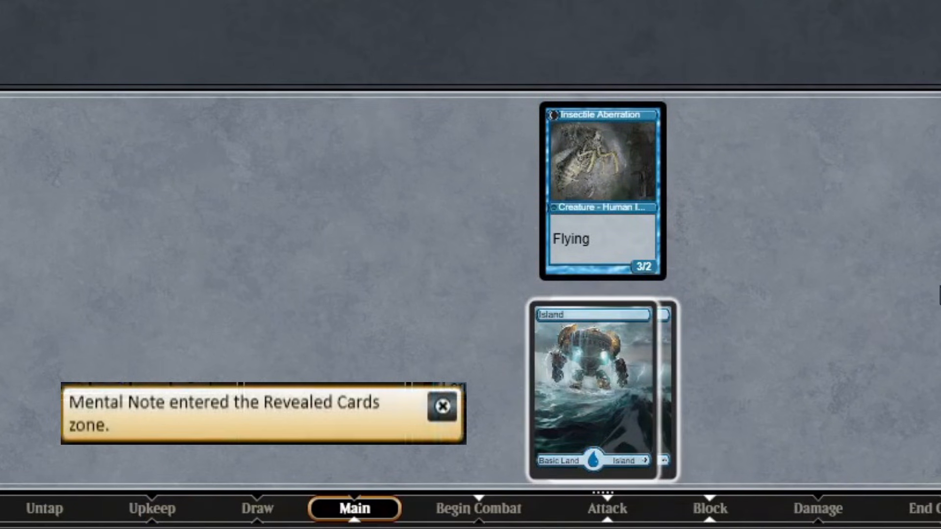
# Dismiss the Mental Note notice and attack with the 3/2 flying Insectile Aberration
pyautogui.click(441, 407)
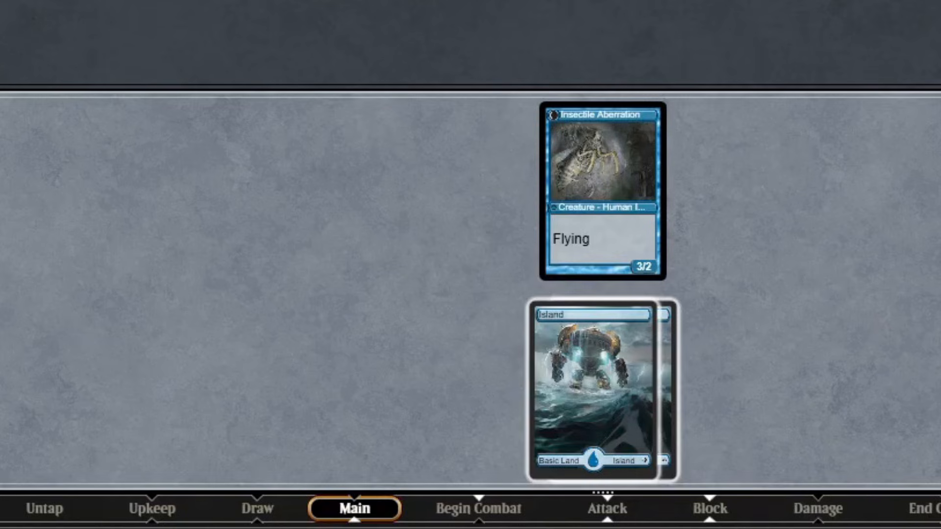
pyautogui.click(606, 508)
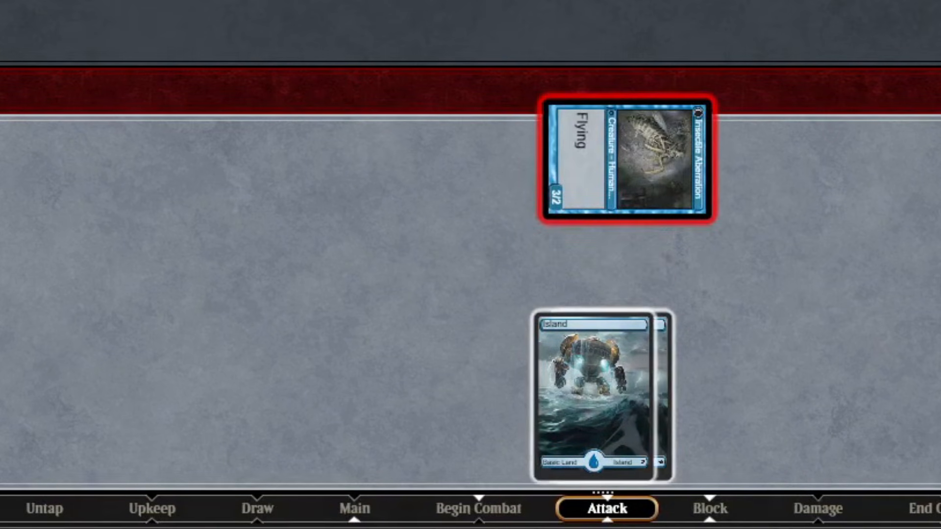